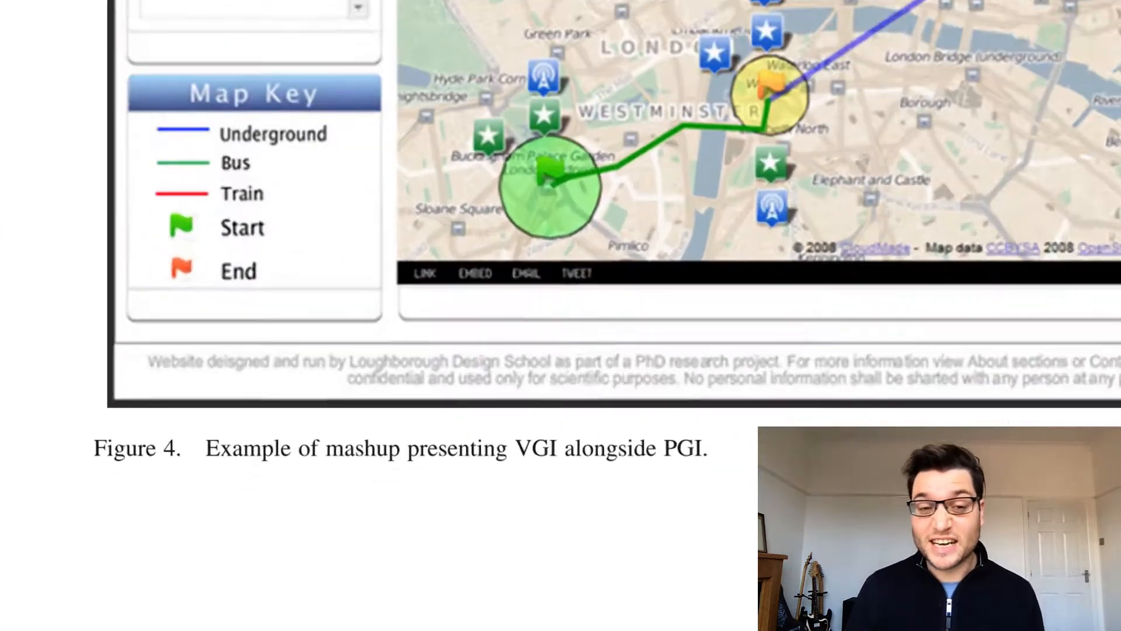
{"action": "scroll", "scroll_direction": "down", "scroll_amount": 3}
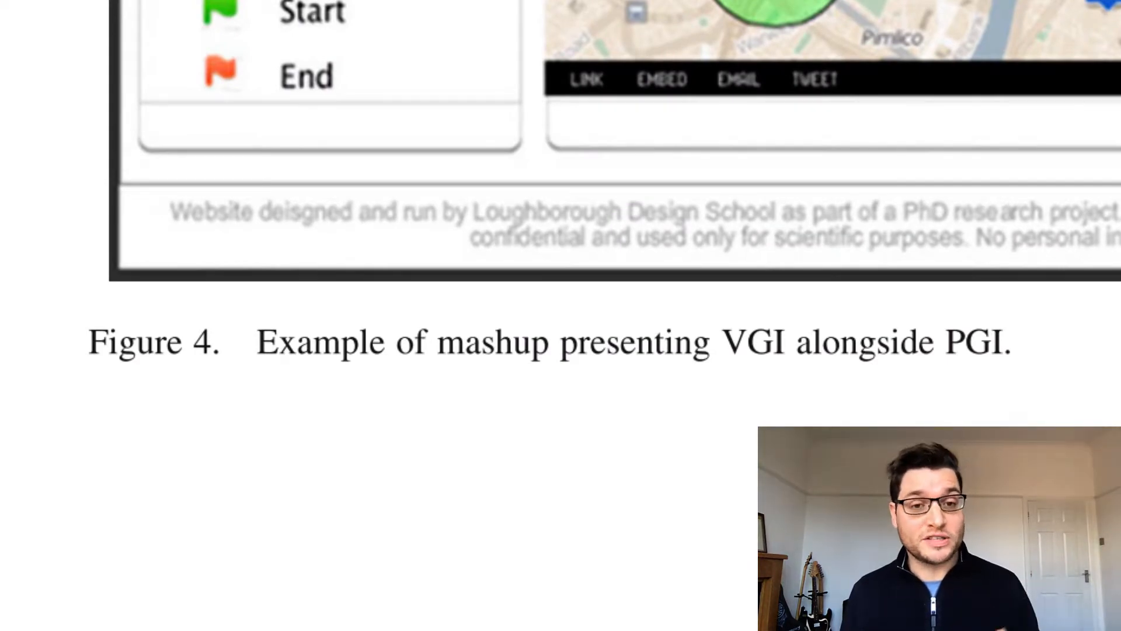